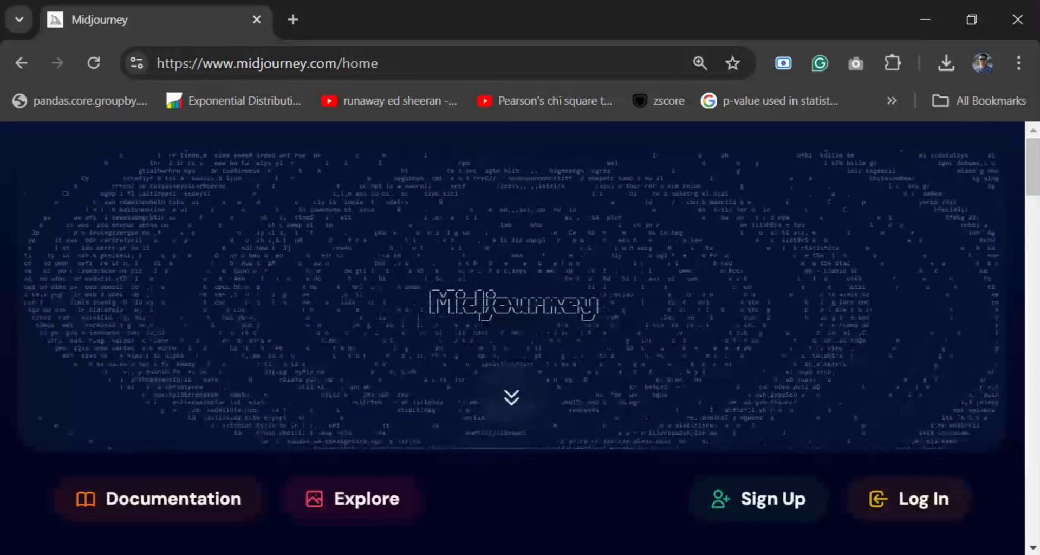
mouse_move(872, 511)
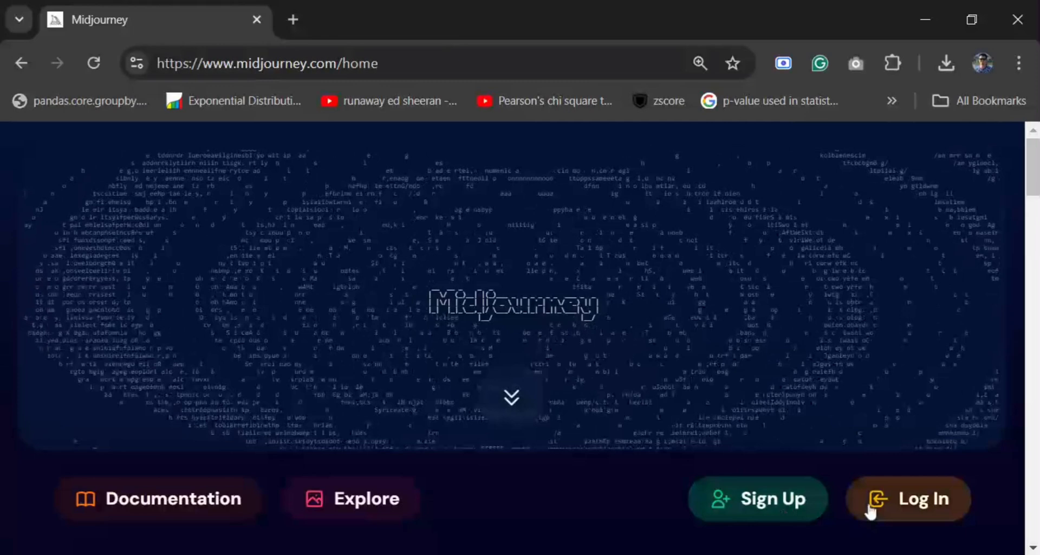
Step: Open the Midjourney log-in dialog and choose Continue with Google
click(924, 499)
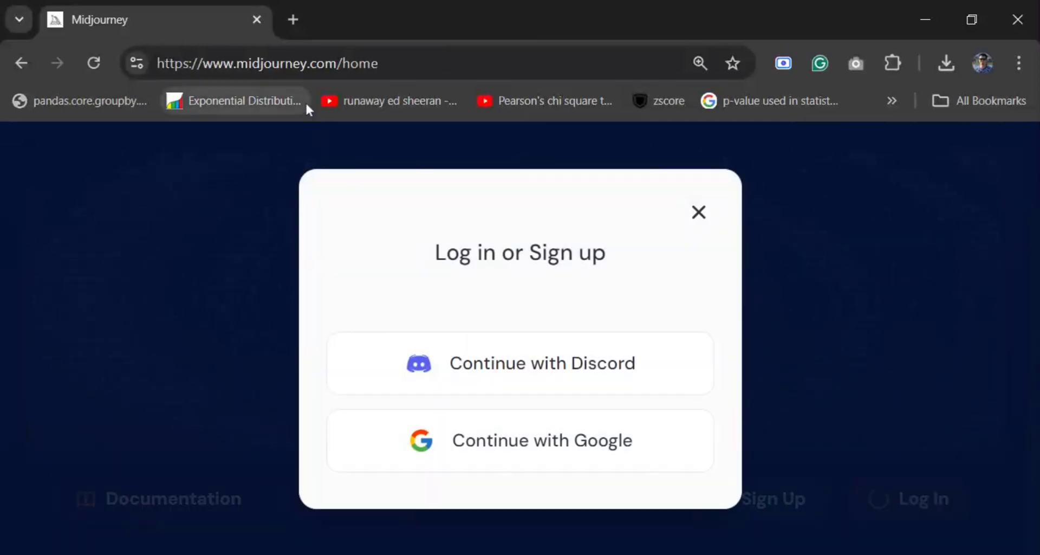
click(520, 440)
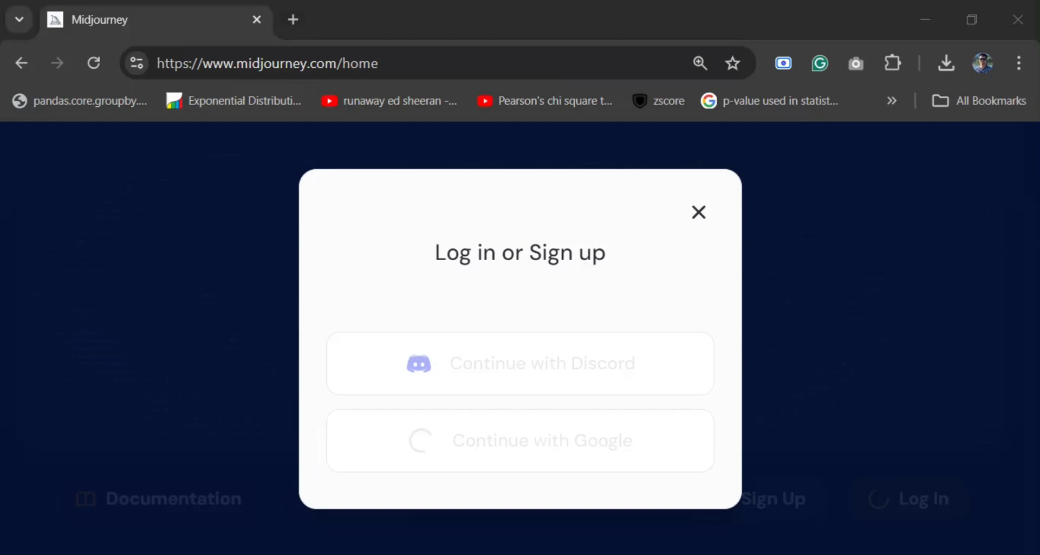
click(698, 212)
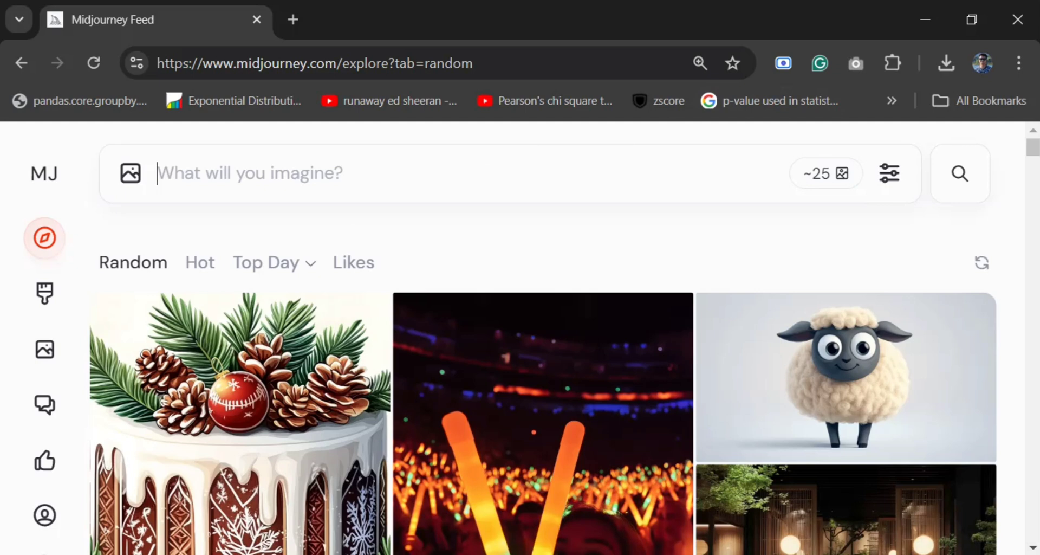
Step: Submit the prompt 'a dog riding a dinosaur' in the imagine bar
text(a)
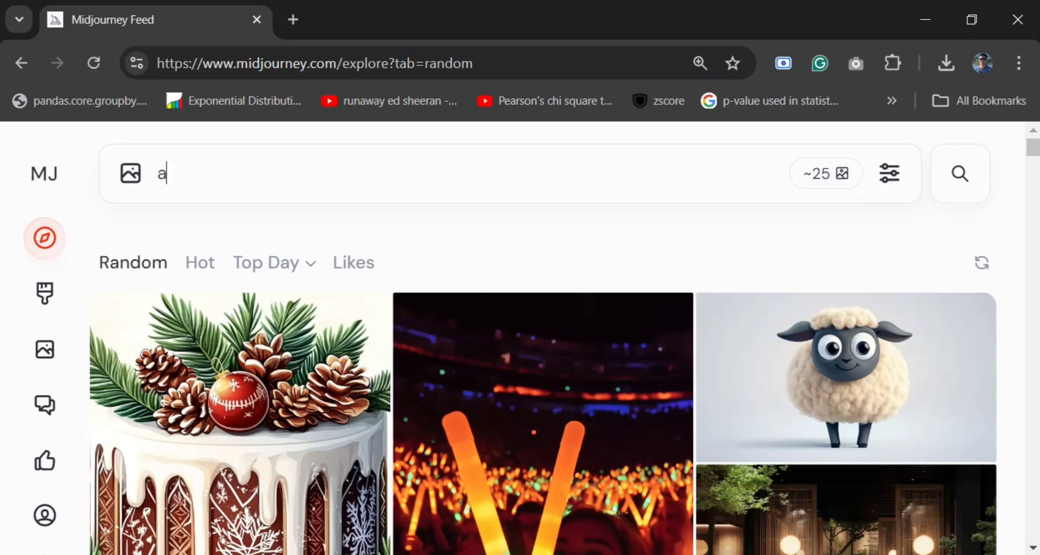
text(dog riding)
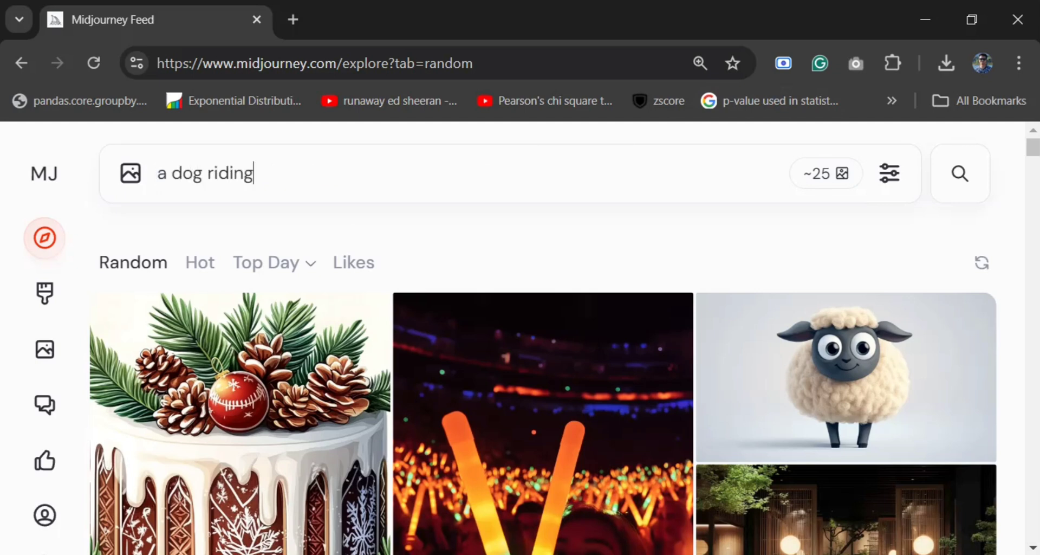
text(a dinosaur)
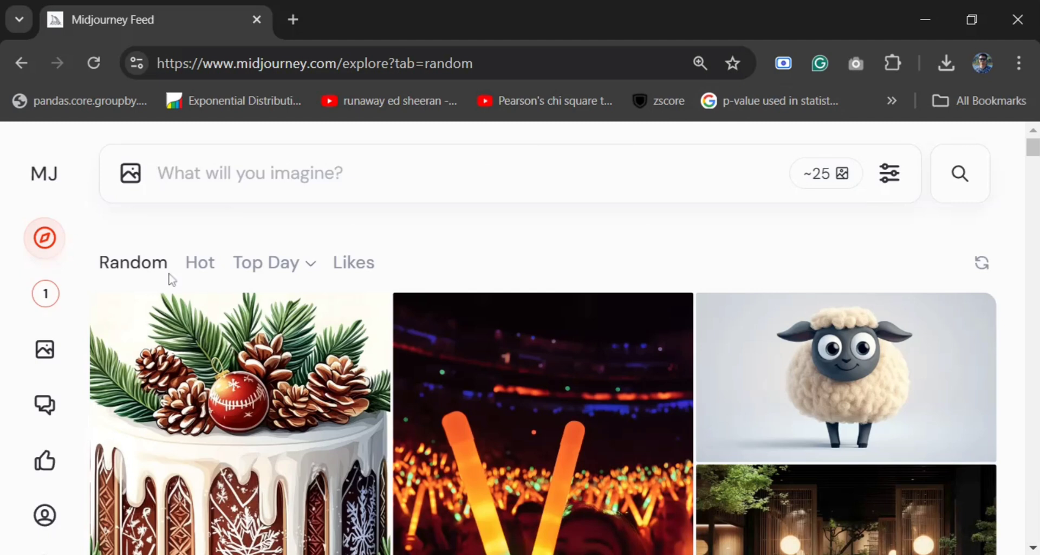
mouse_move(45, 293)
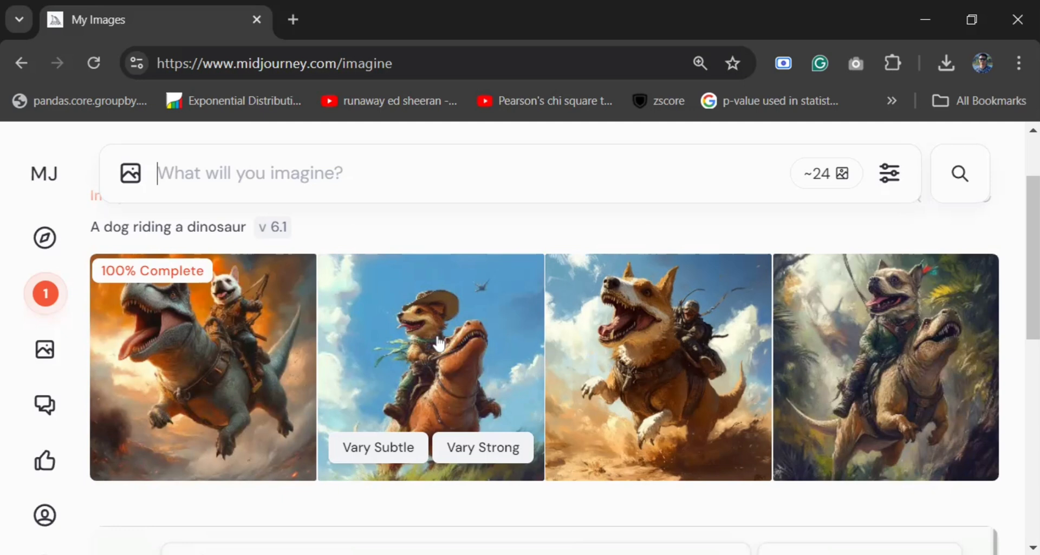
mouse_move(531, 219)
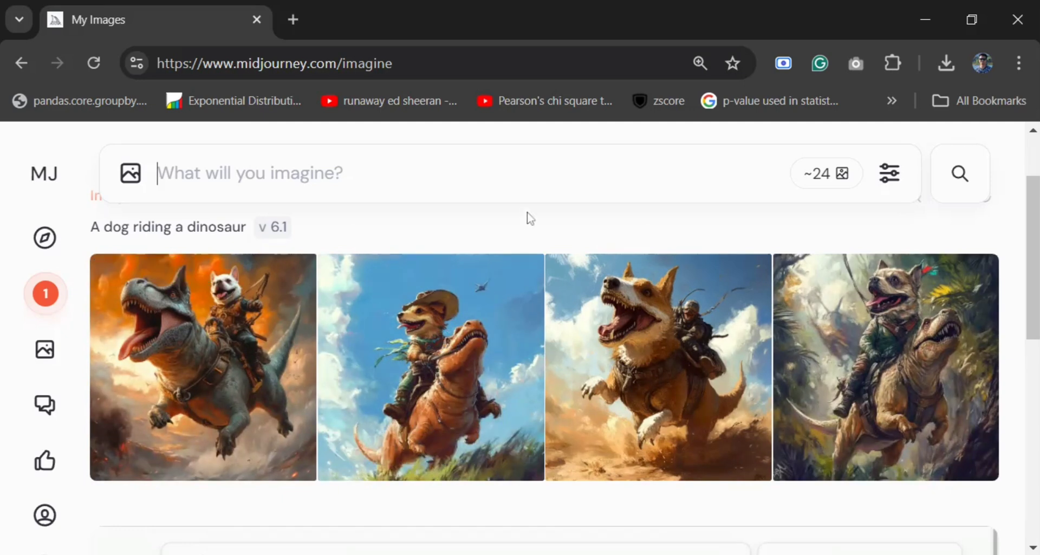
mouse_move(655, 319)
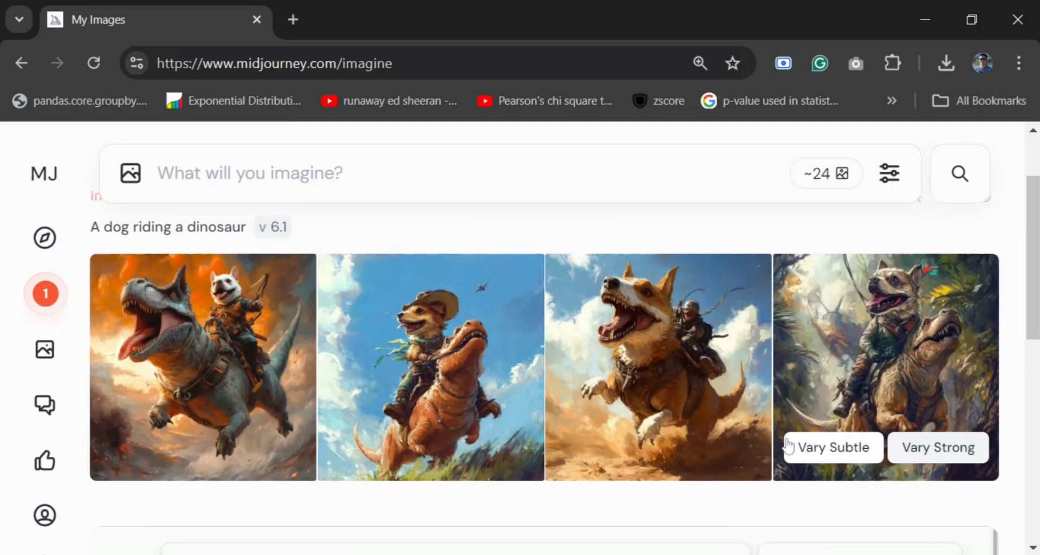
Step: Scroll the Create page to view the four finished dog-riding-dinosaur images
scroll(down, 3)
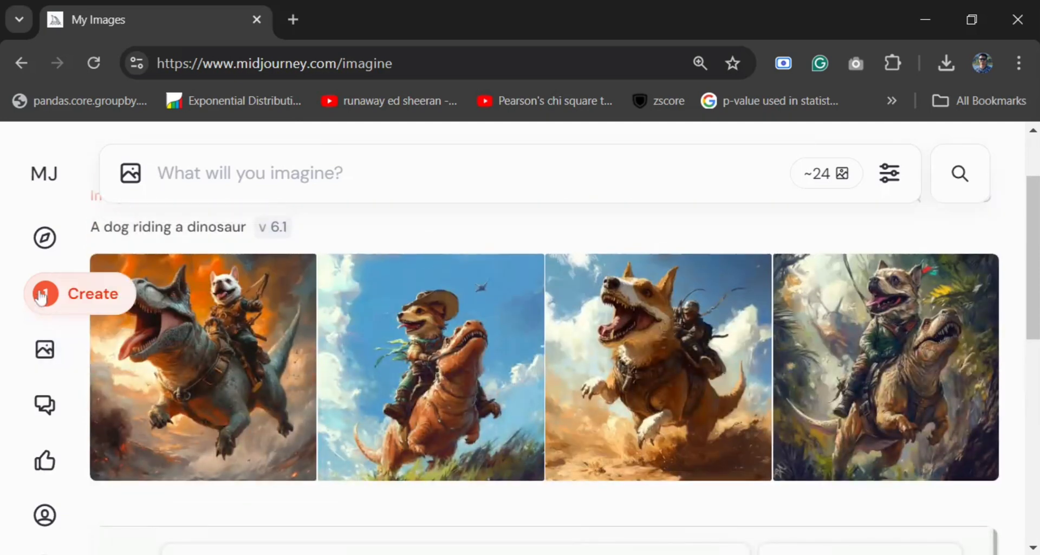
mouse_move(667, 400)
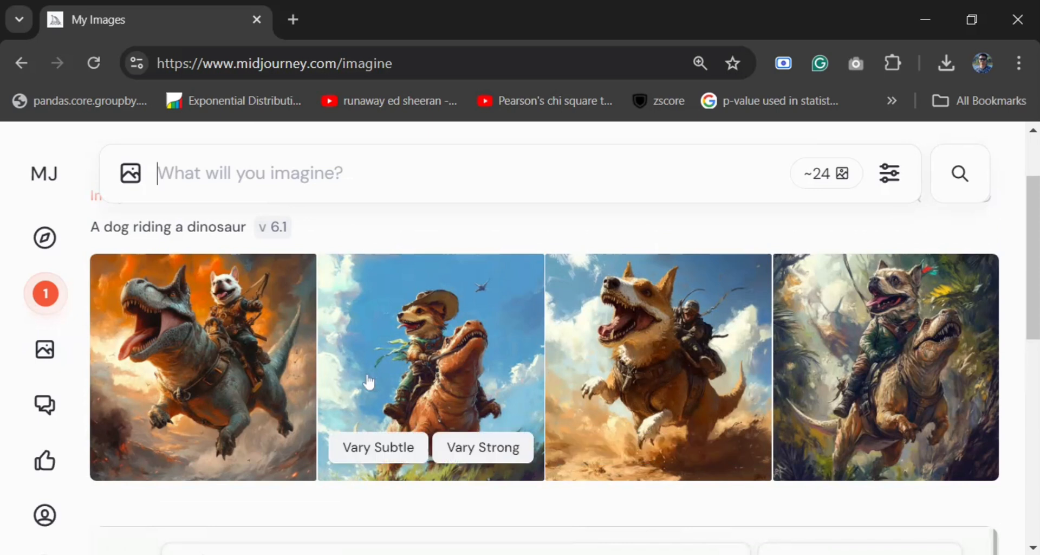
Step: Open the Organize archive showing today's four dog-riding-dinosaur images
click(44, 349)
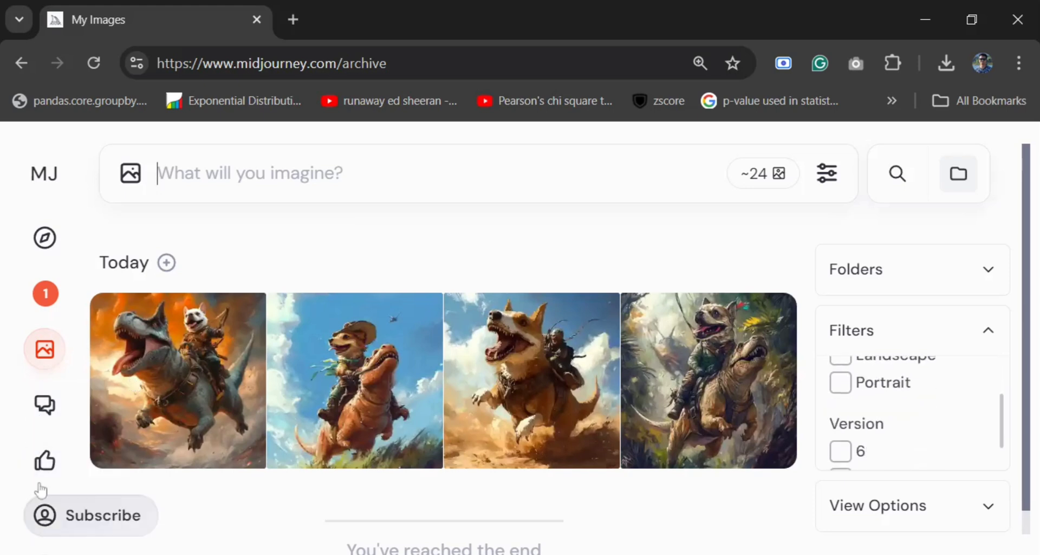
Step: Go to the Explore feed and scroll through random community images
click(45, 238)
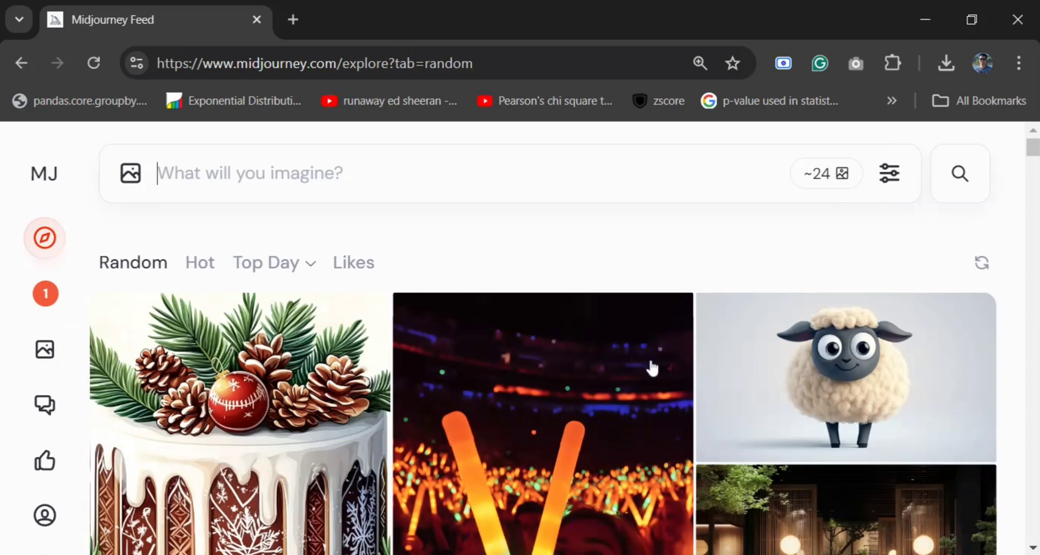
scroll(down, 3)
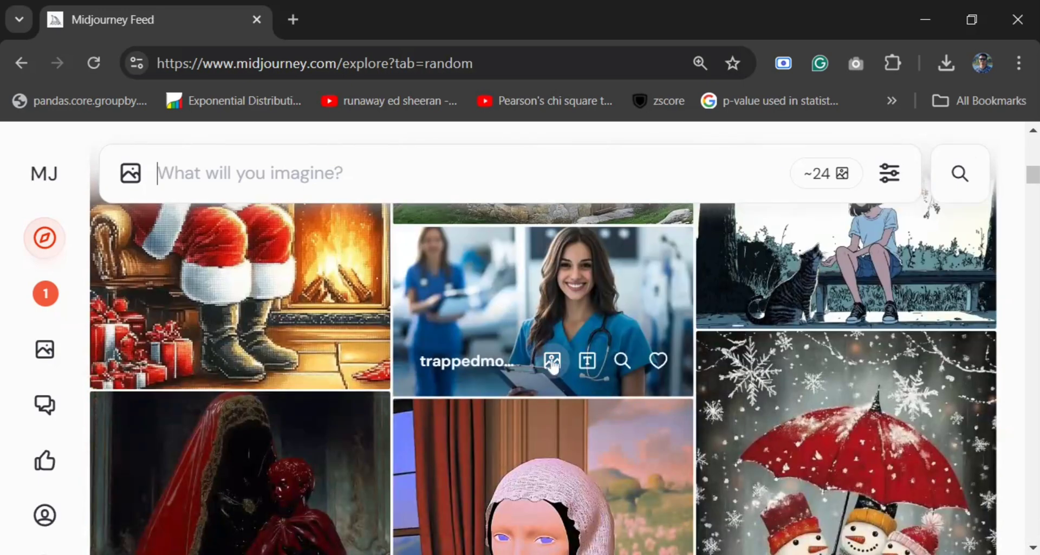
scroll(down, 3)
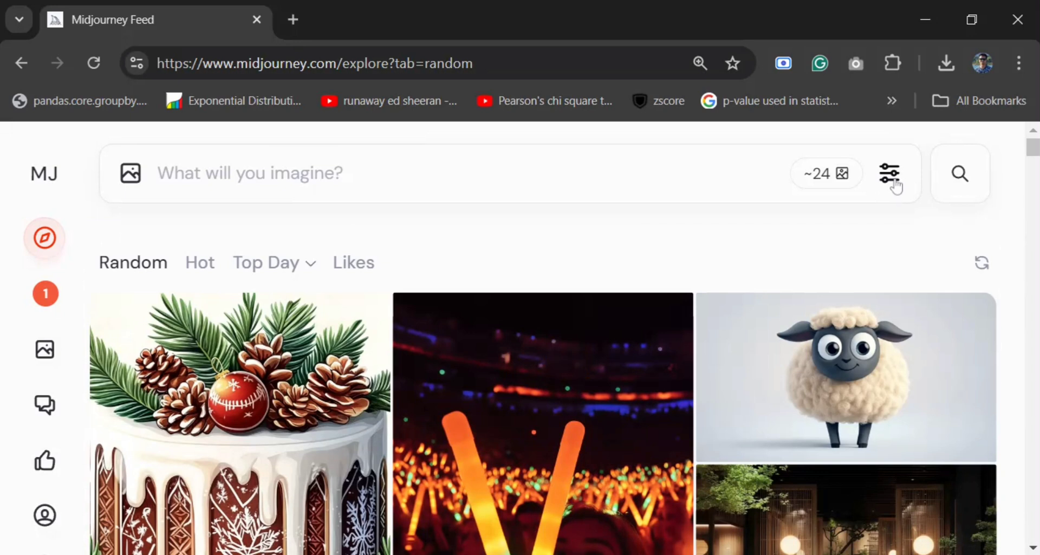
click(890, 173)
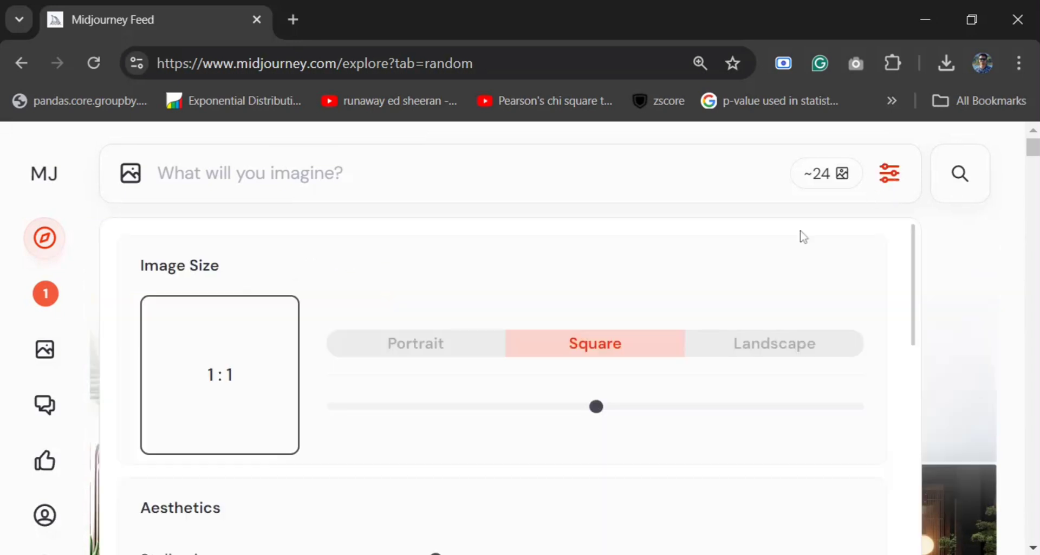
scroll(down, 3)
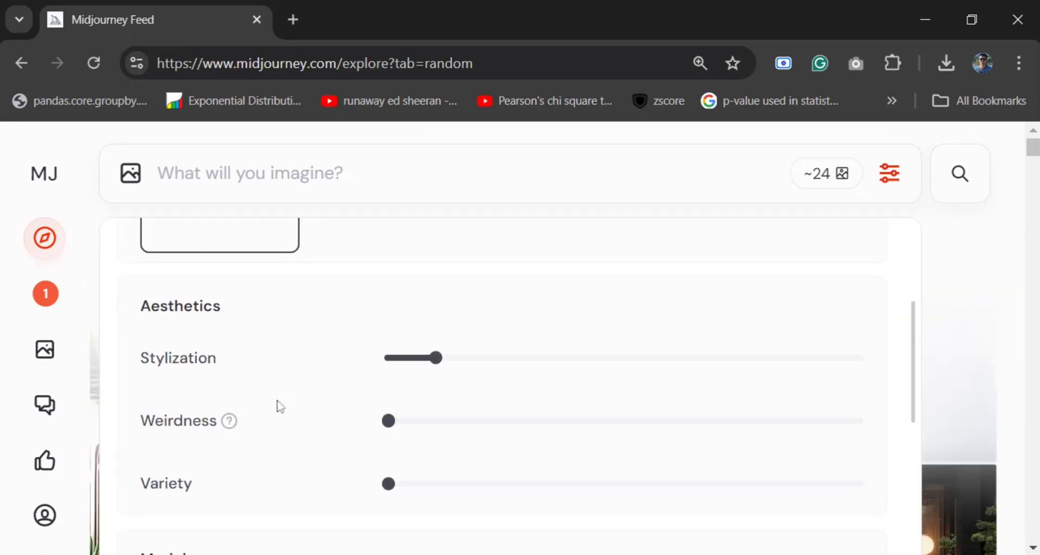
scroll(up, 3)
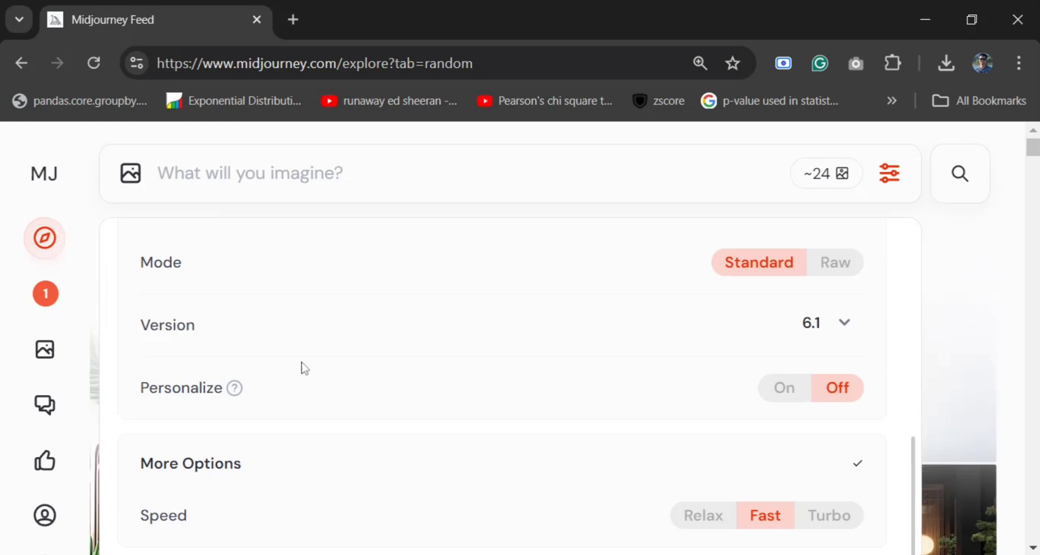
scroll(down, 3)
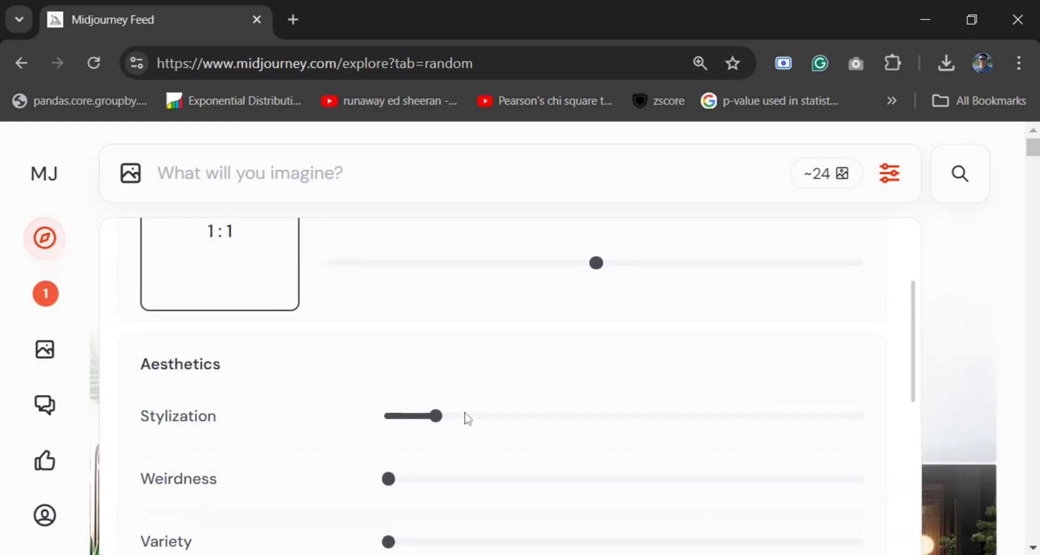
scroll(up, 3)
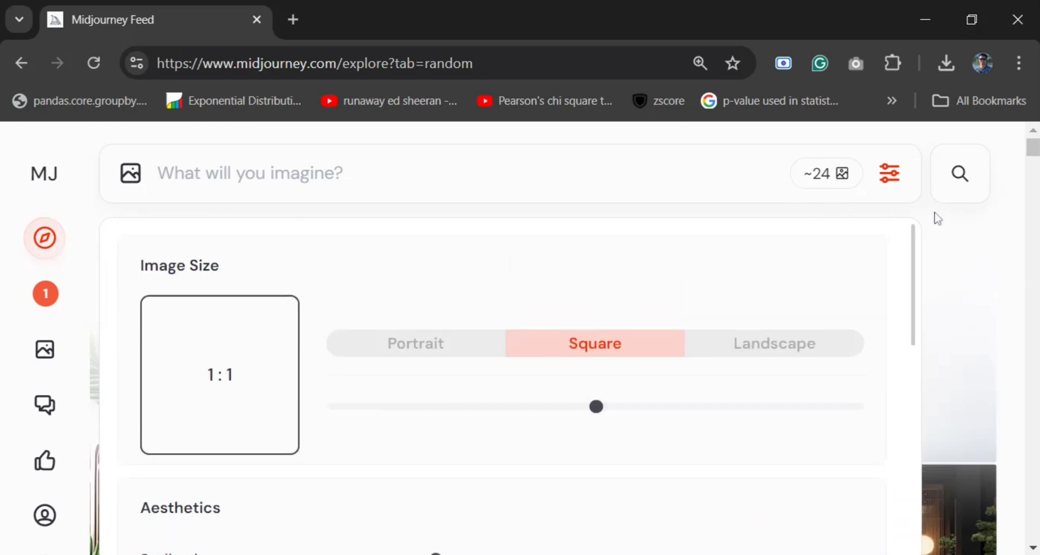
click(889, 173)
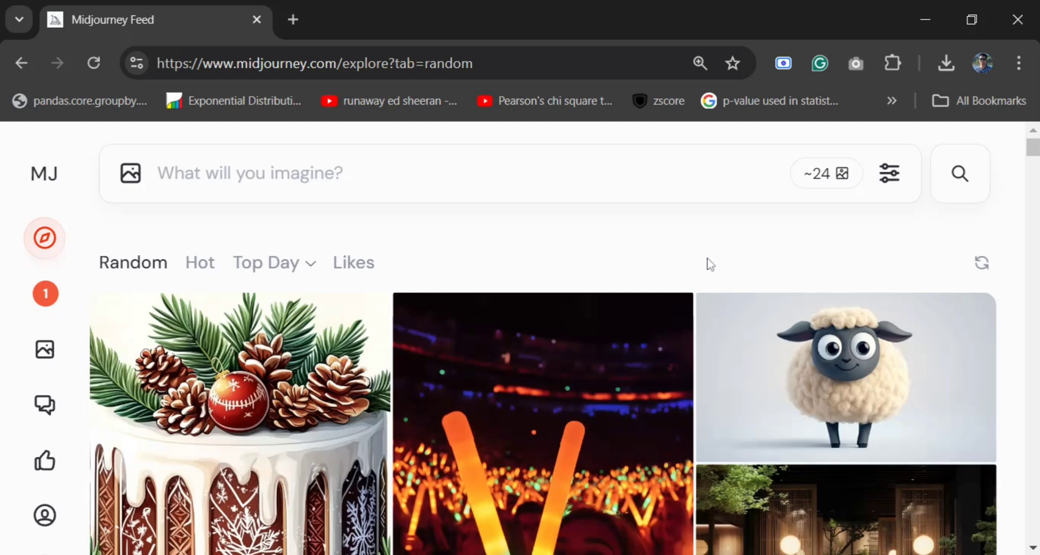
mouse_move(710, 264)
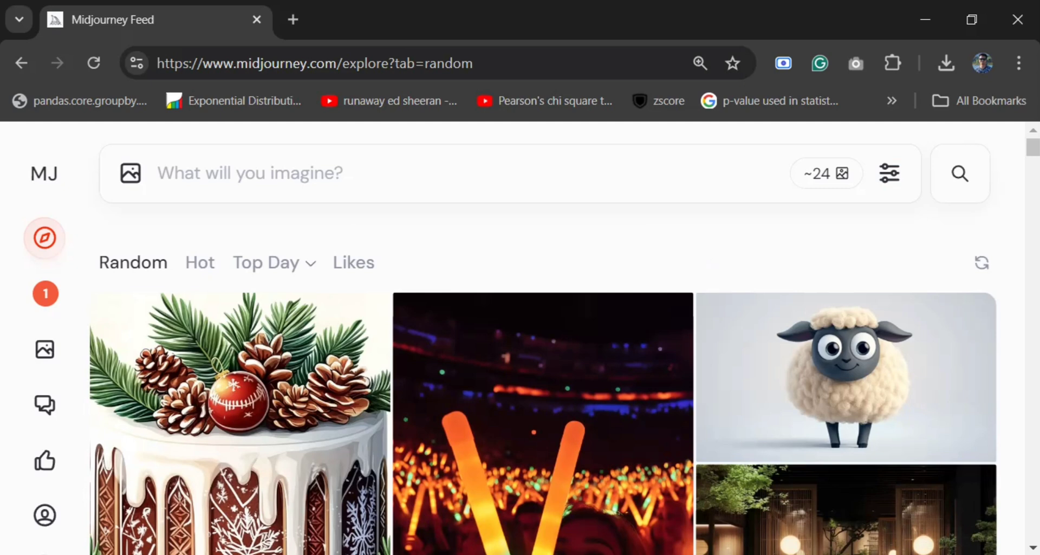